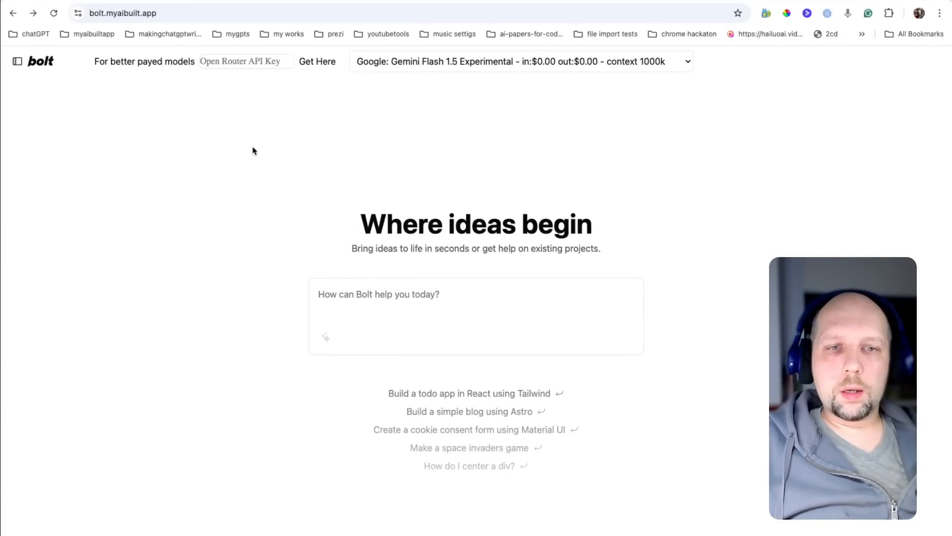
mouse_move(261, 112)
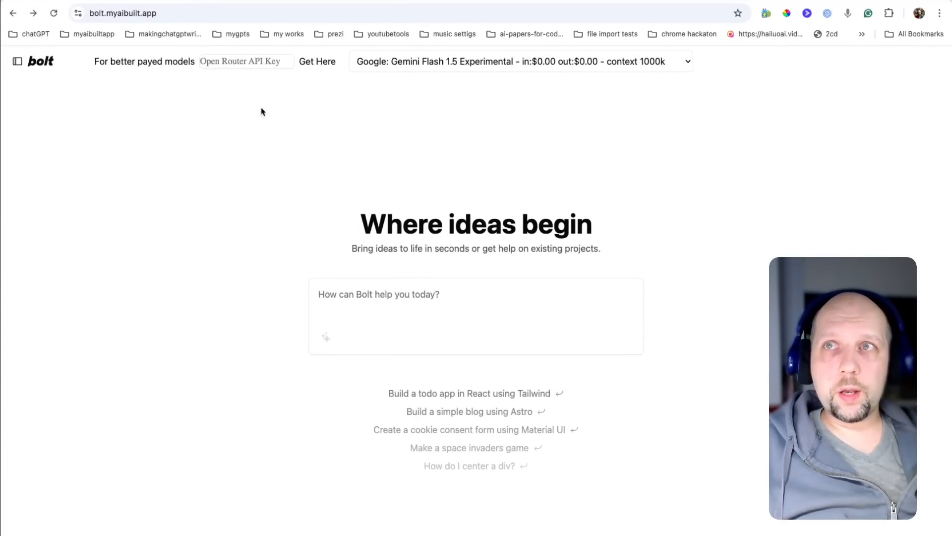
Step: Keep Gemini Flash 1.5 Experimental, then reach OpenRouter's Create a Key form from the account menu
left_click(519, 61)
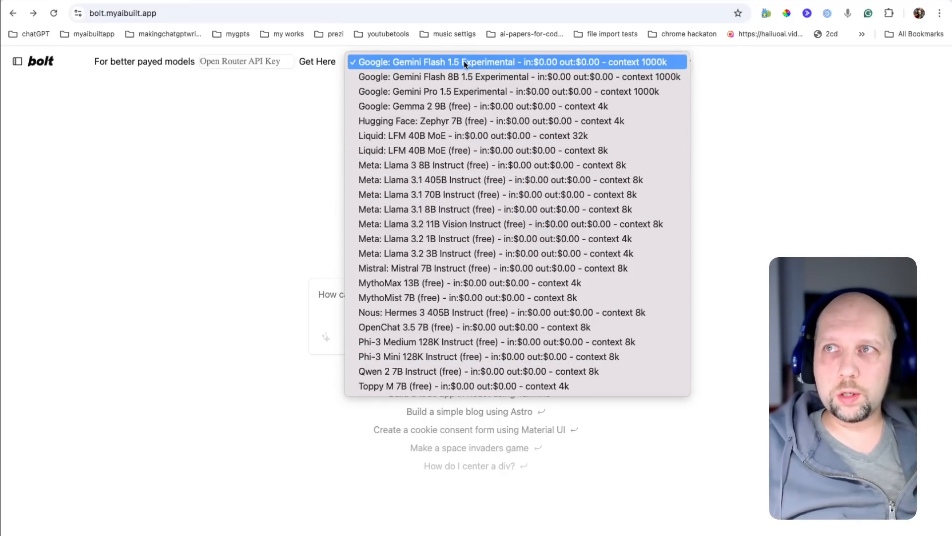
mouse_move(441, 121)
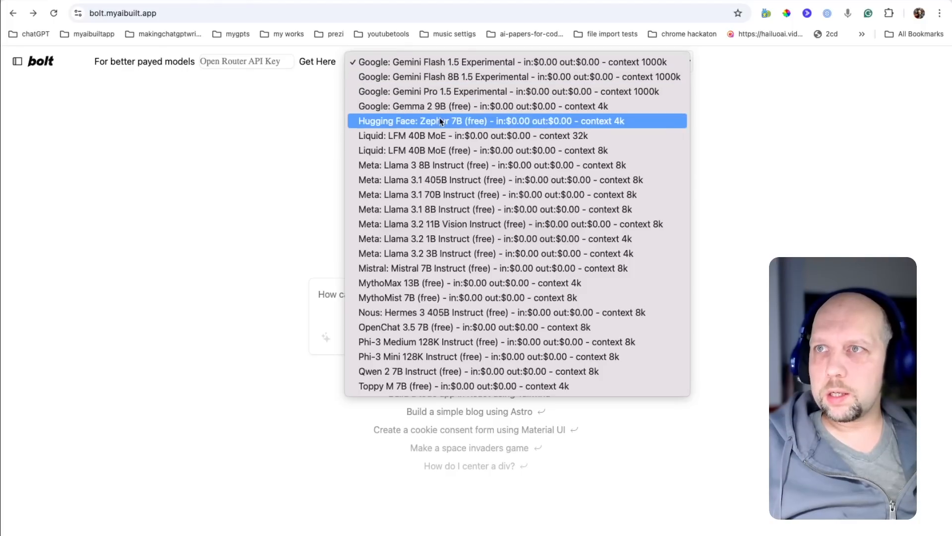
mouse_move(444, 179)
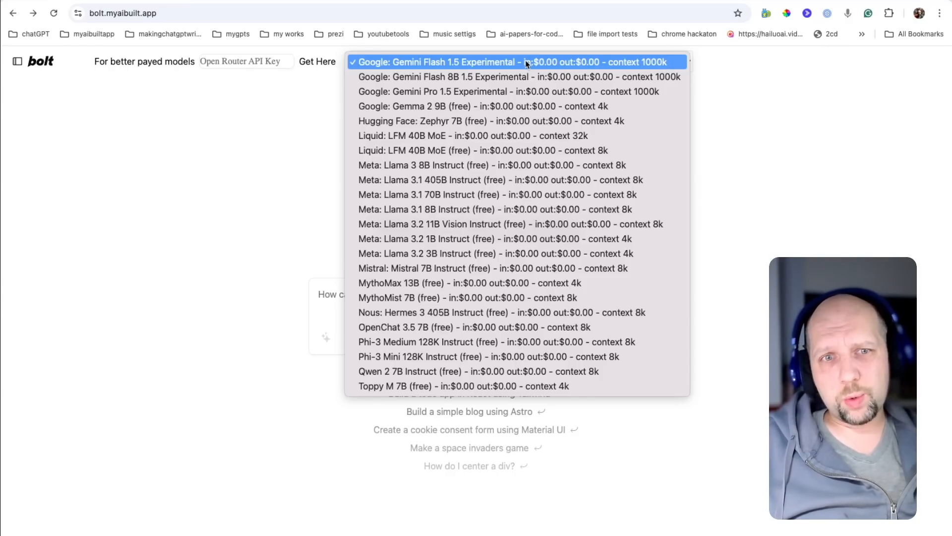
left_click(511, 62)
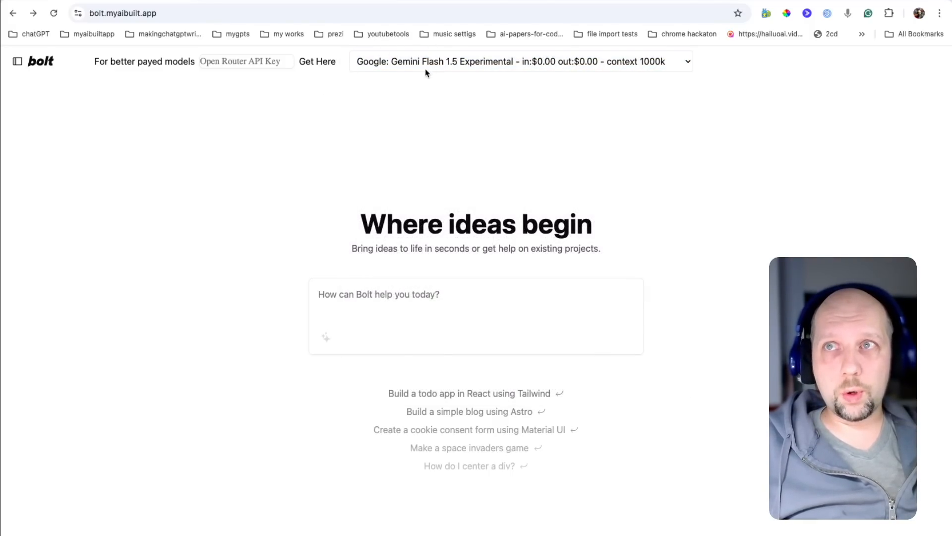
mouse_move(290, 241)
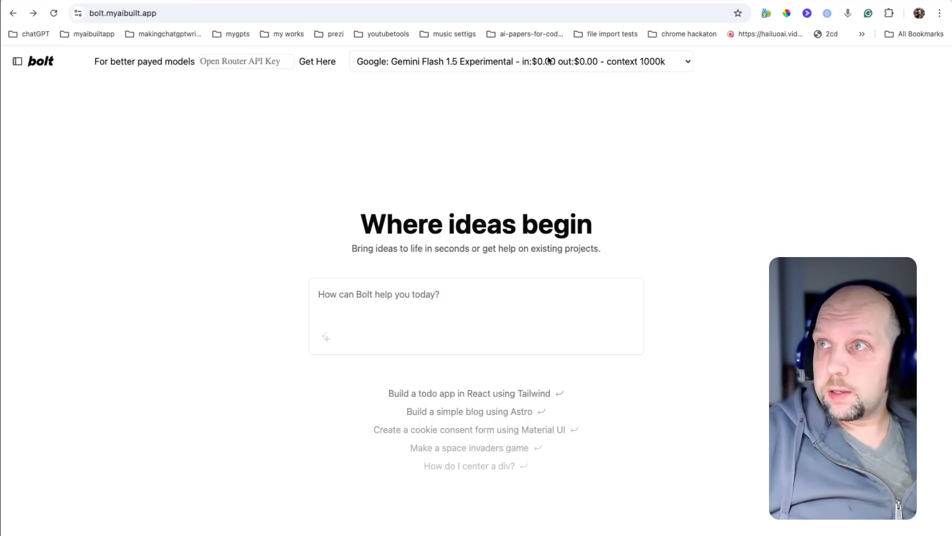
mouse_move(604, 67)
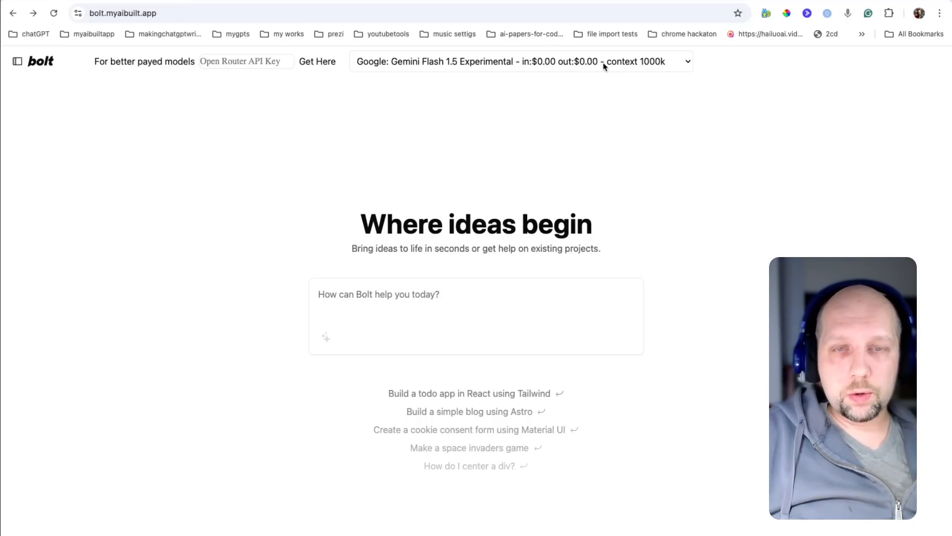
mouse_move(337, 143)
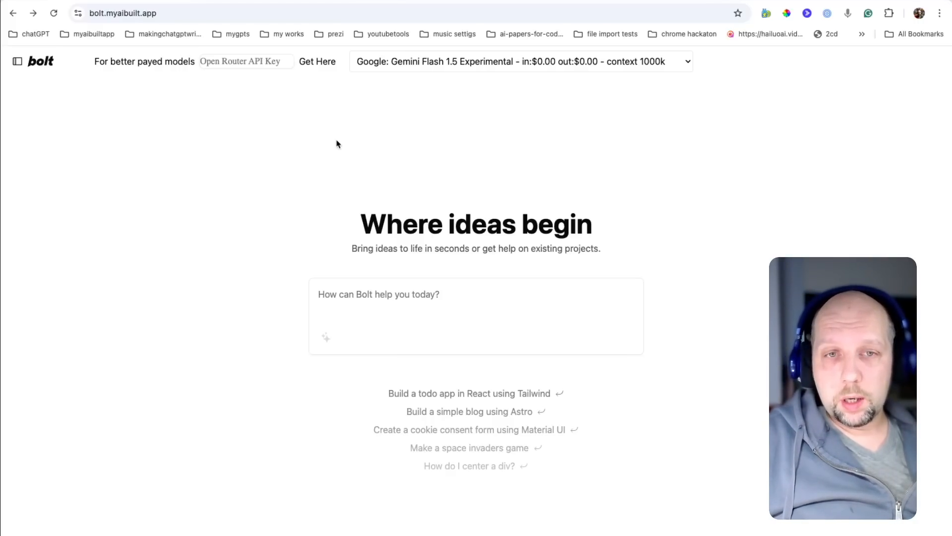
mouse_move(247, 321)
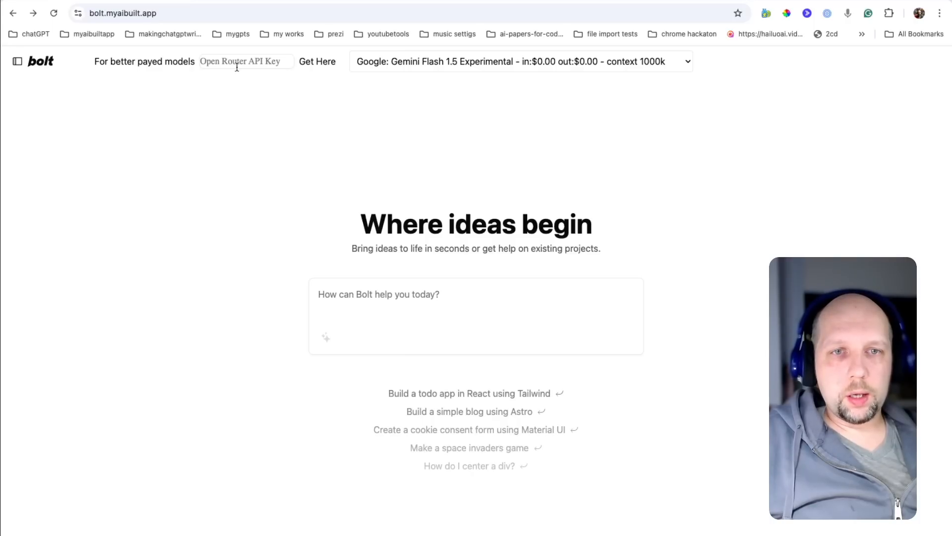
mouse_move(325, 61)
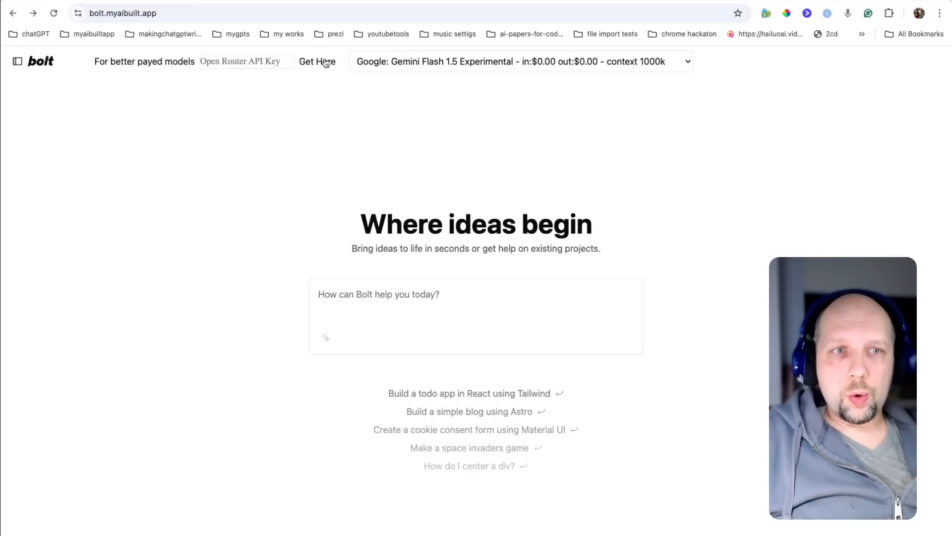
mouse_move(321, 65)
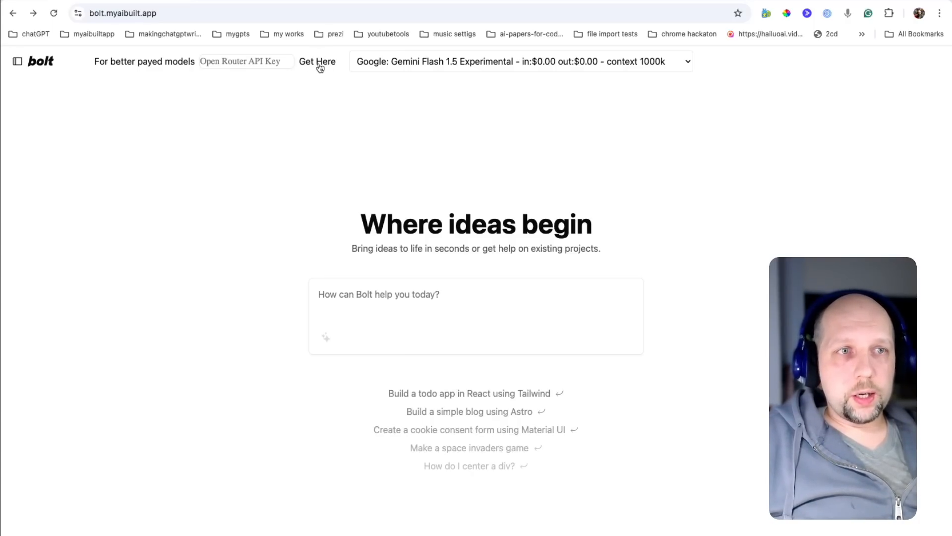
left_click(318, 61)
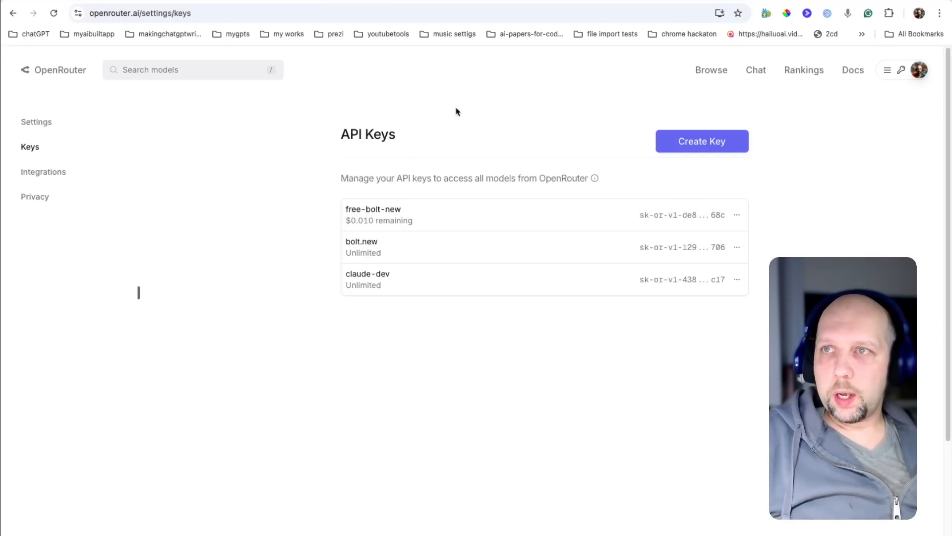
mouse_move(405, 169)
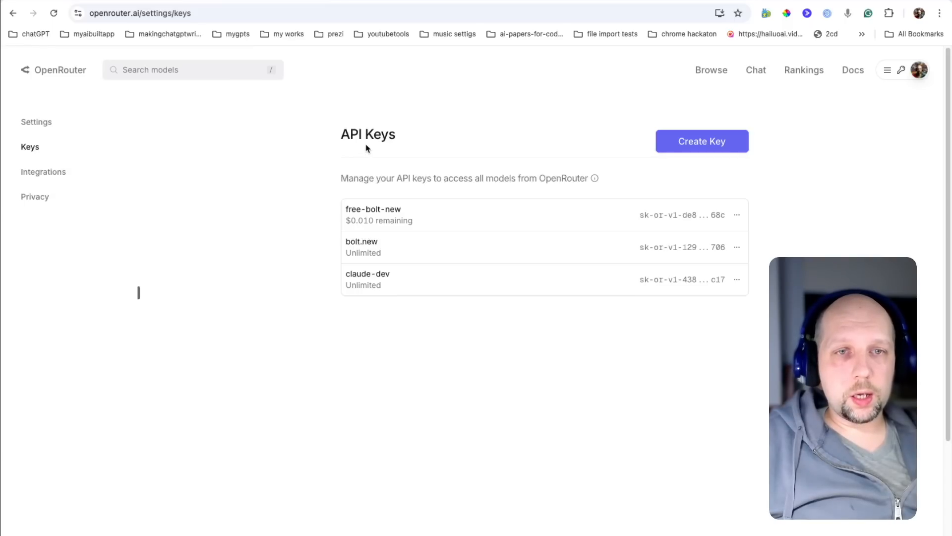
left_click(919, 69)
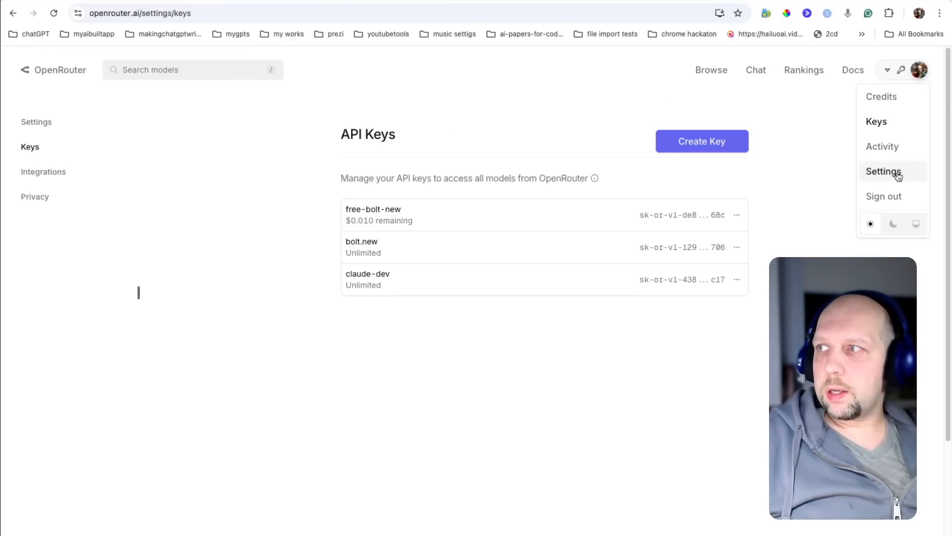
mouse_move(881, 96)
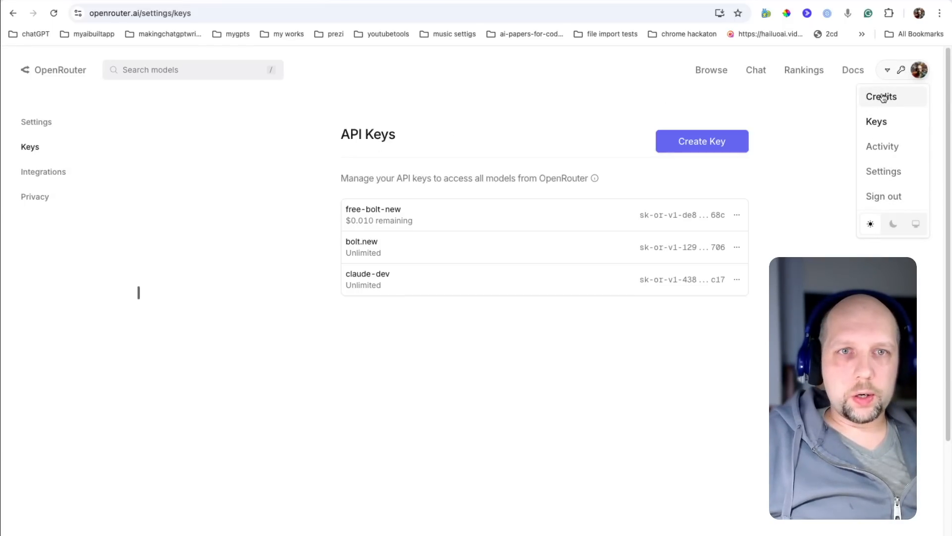
left_click(702, 141)
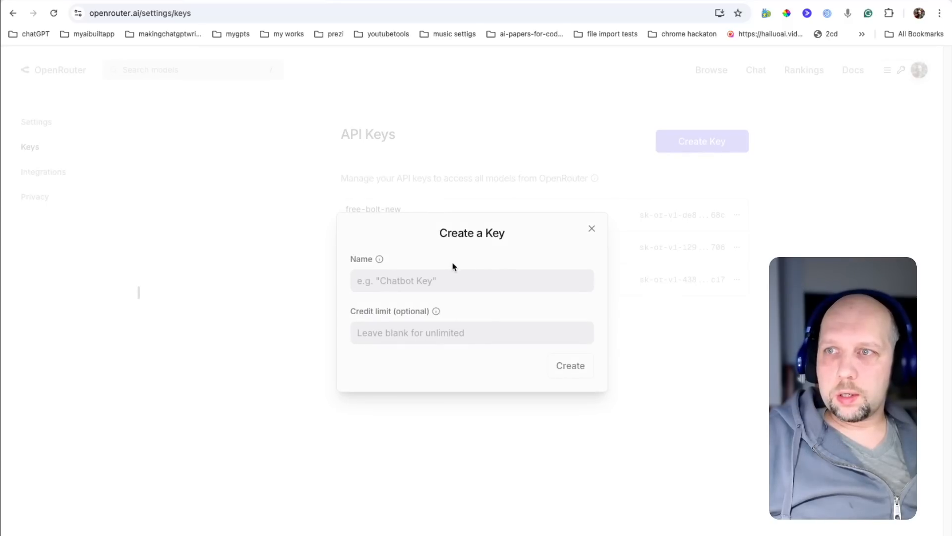
Step: Create the key 'bolt-for-free' with credit limit 1 and copy the generated value
type("bolt")
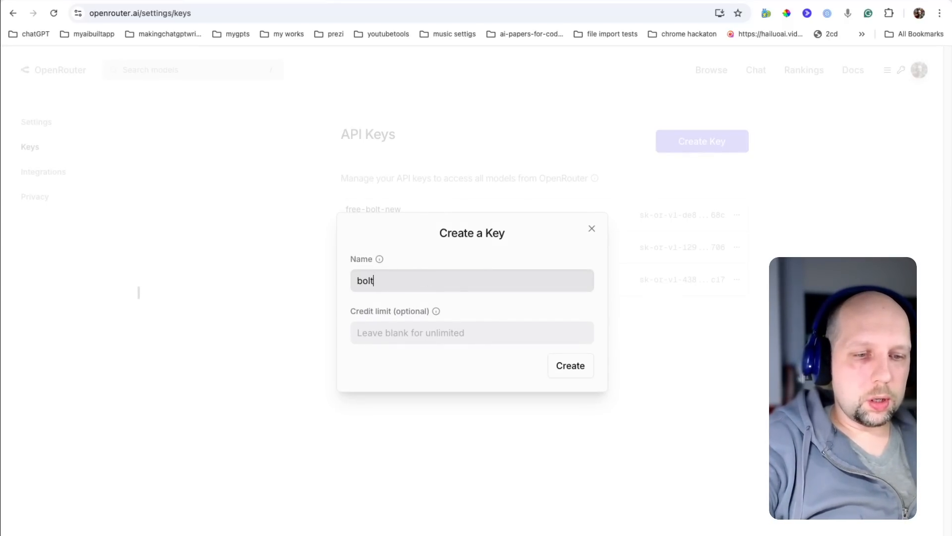
type("-for-free")
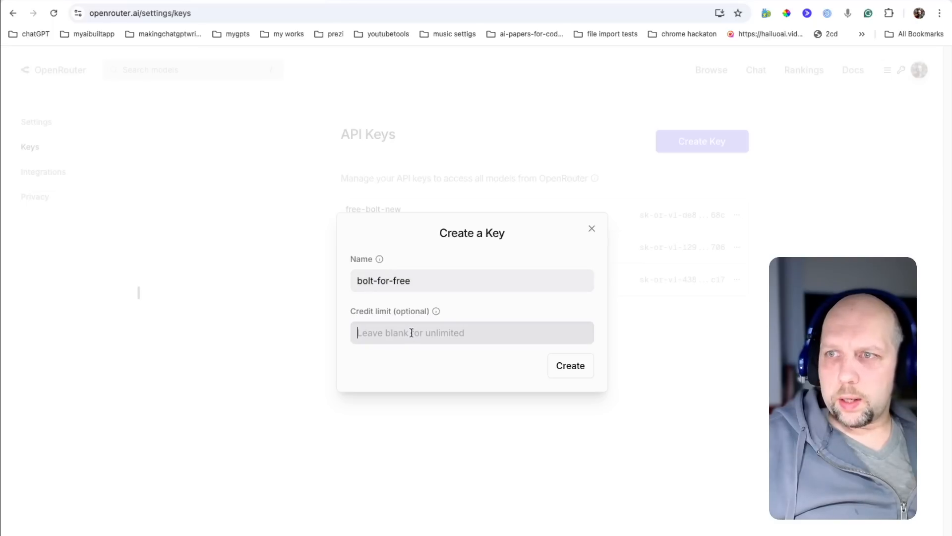
type("1")
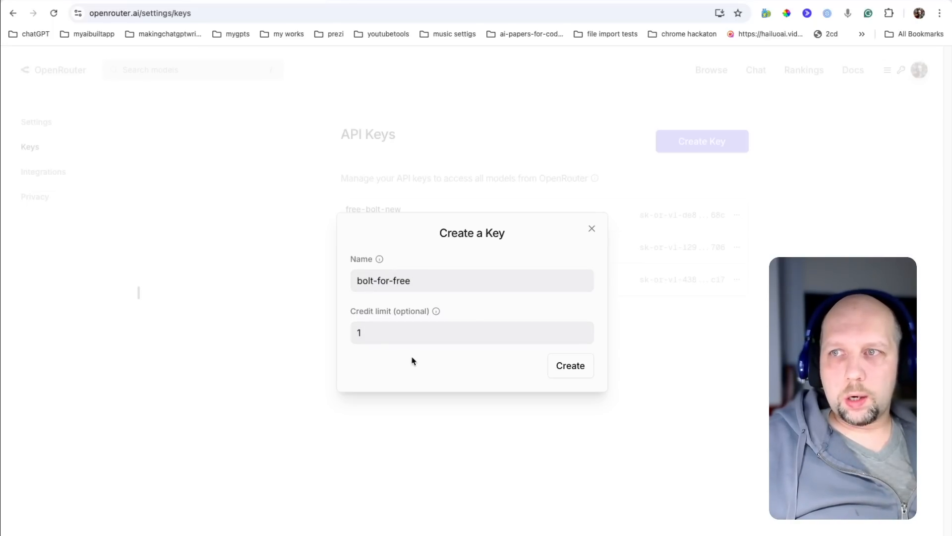
left_click(569, 365)
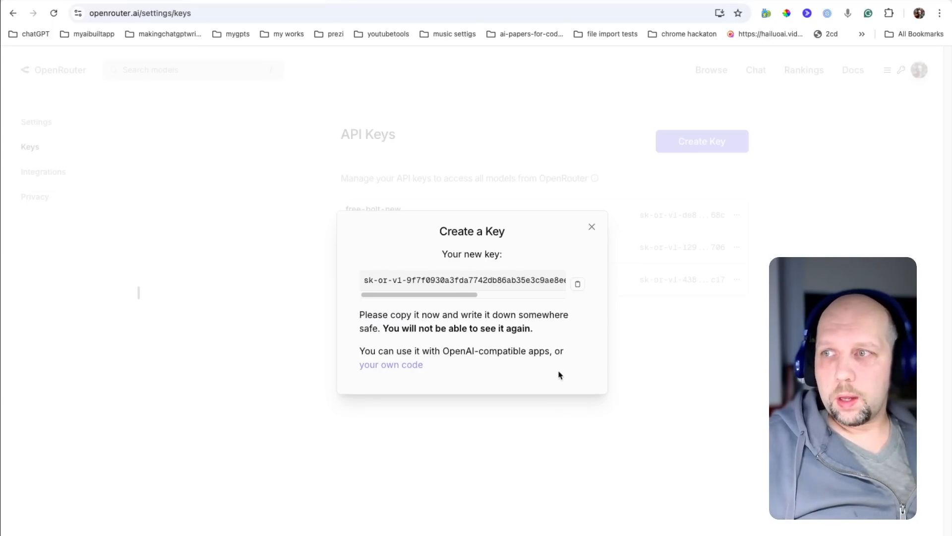
left_click(577, 283)
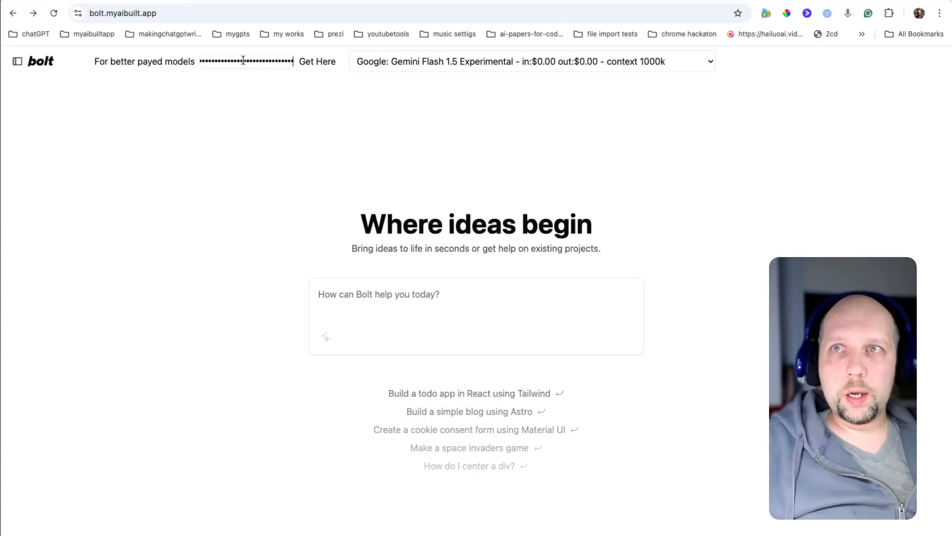
Step: Browse the model list past Anthropic Claude, Meta and OpenAI entries to compare prices and context sizes
left_click(532, 60)
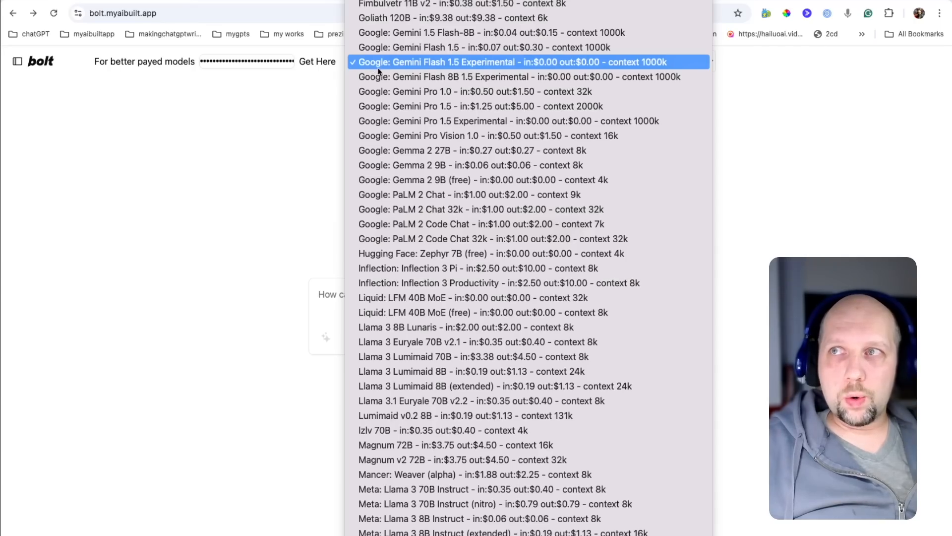
scroll("down", 3)
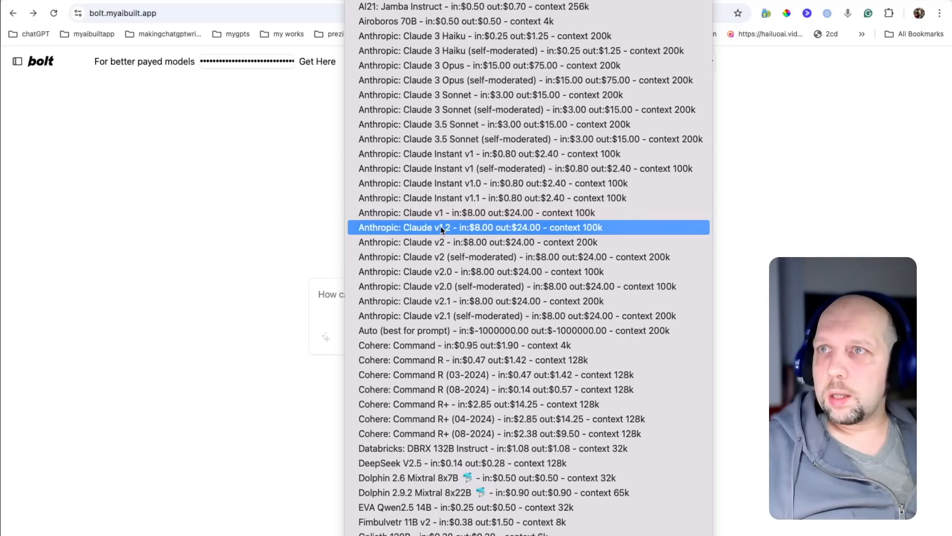
mouse_move(472, 139)
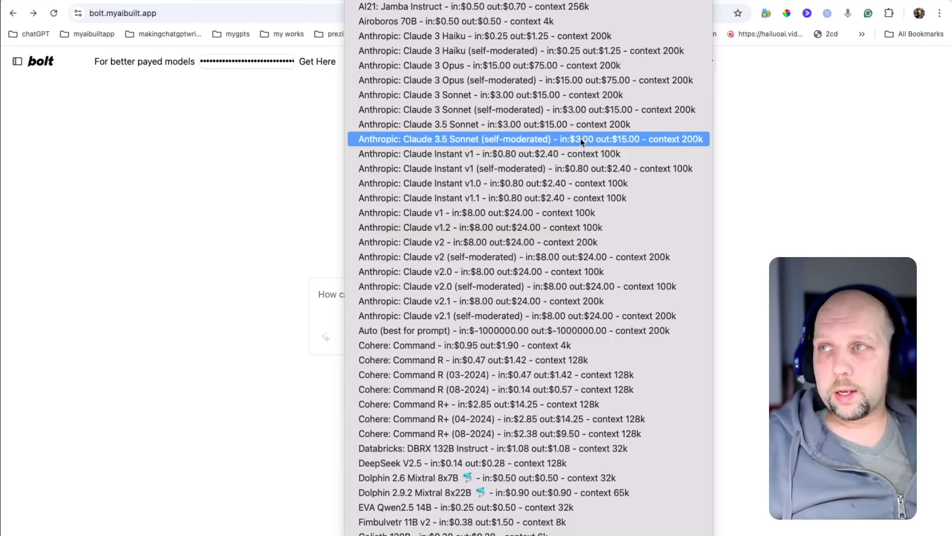
mouse_move(634, 142)
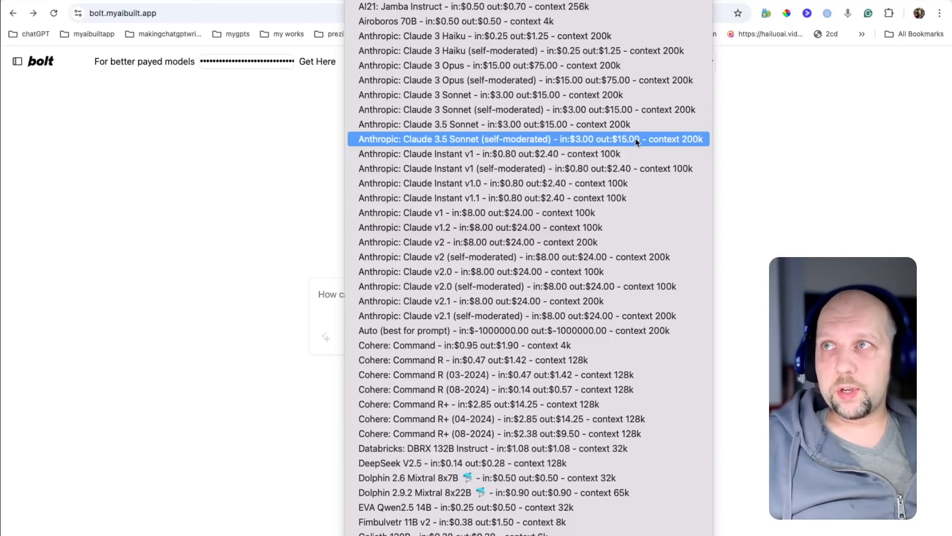
scroll("down", 3)
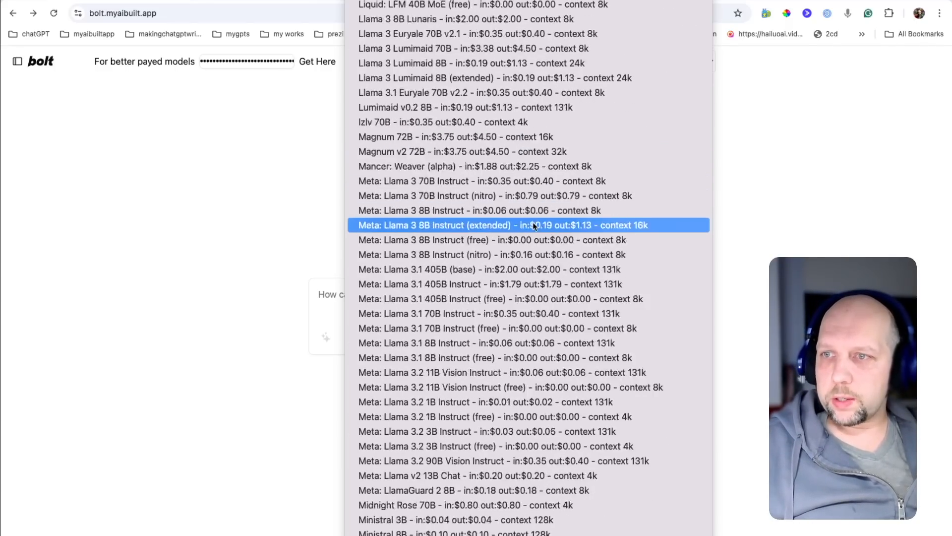
scroll("down", 3)
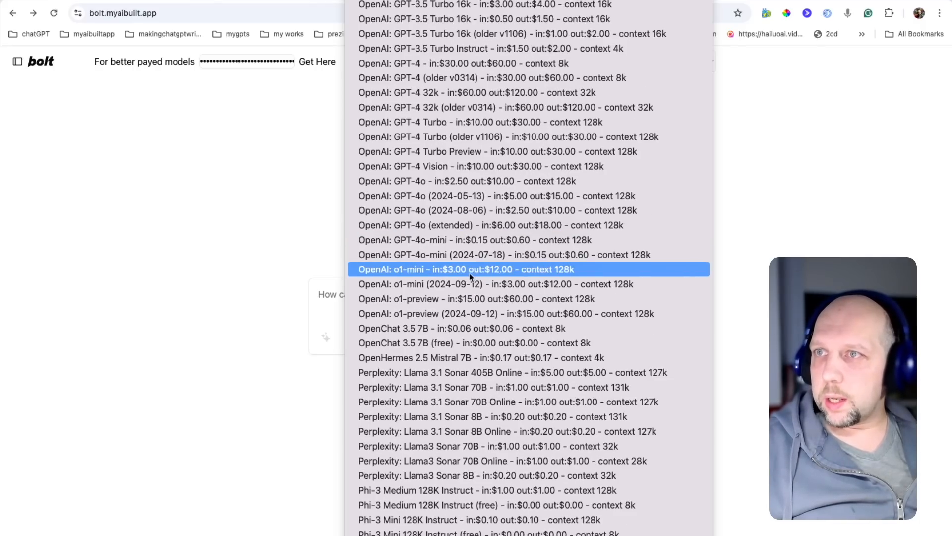
mouse_move(496, 196)
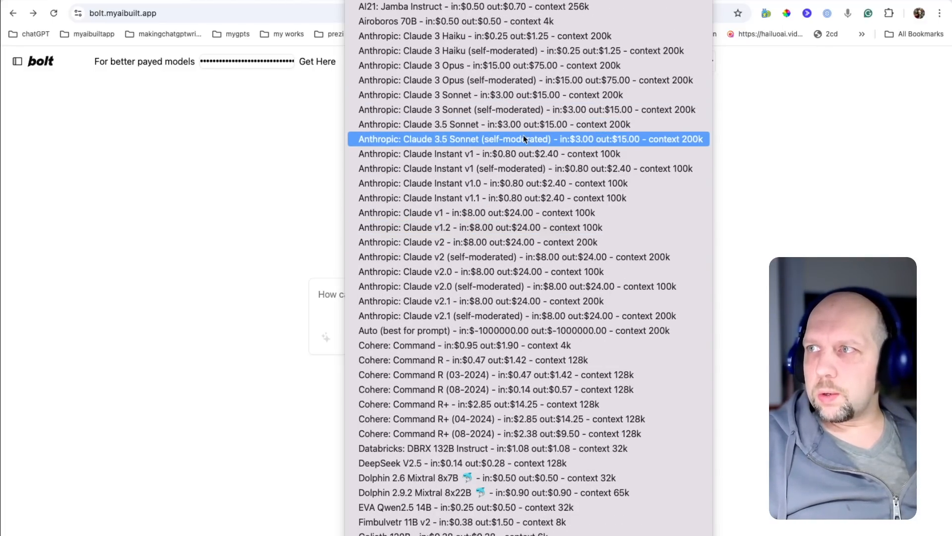
left_click(528, 139)
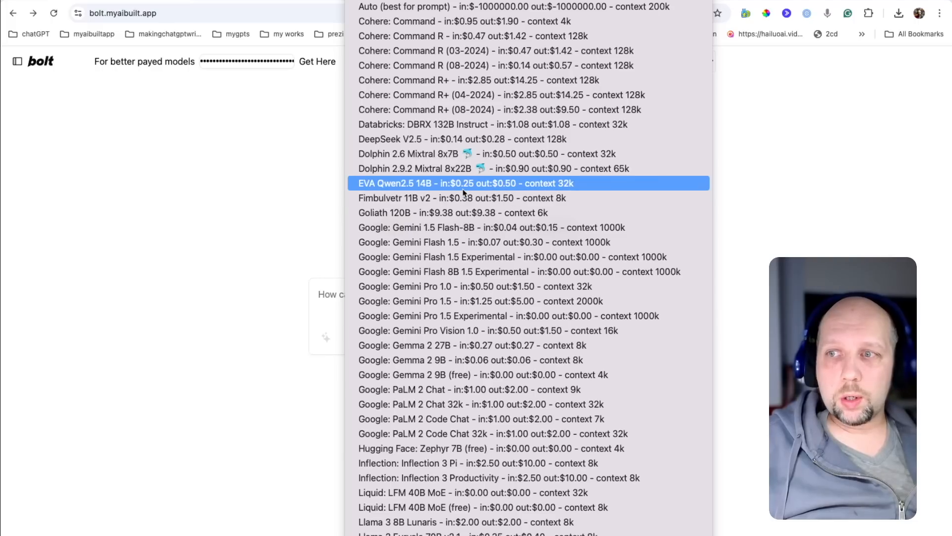
Step: Choose the free Google: Gemini Flash 1.5 Experimental model again, closing the list
scroll("down", 3)
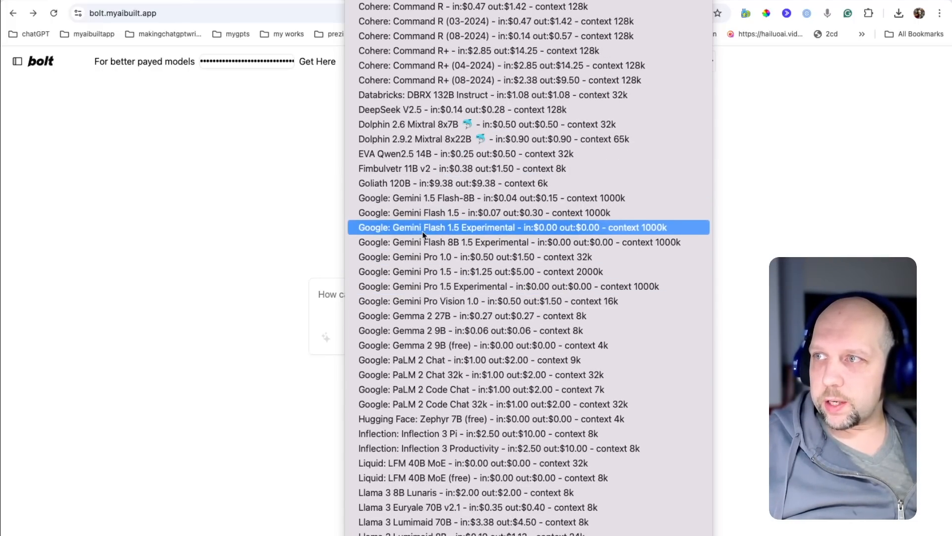
left_click(512, 227)
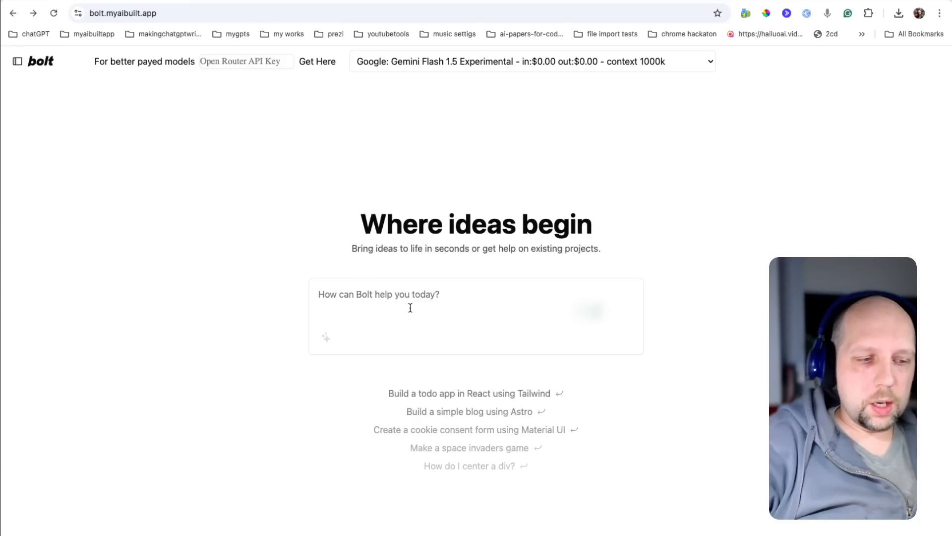
type("Create a plain")
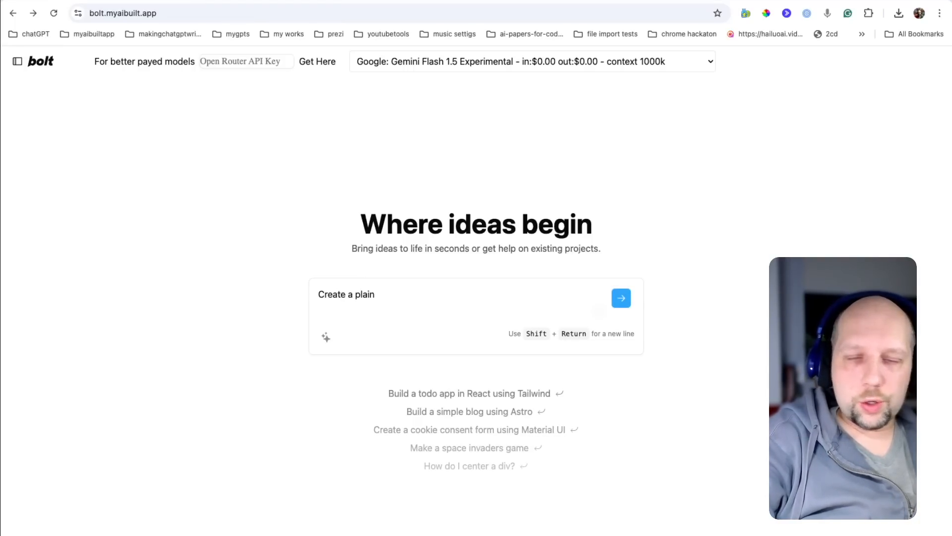
type("html css")
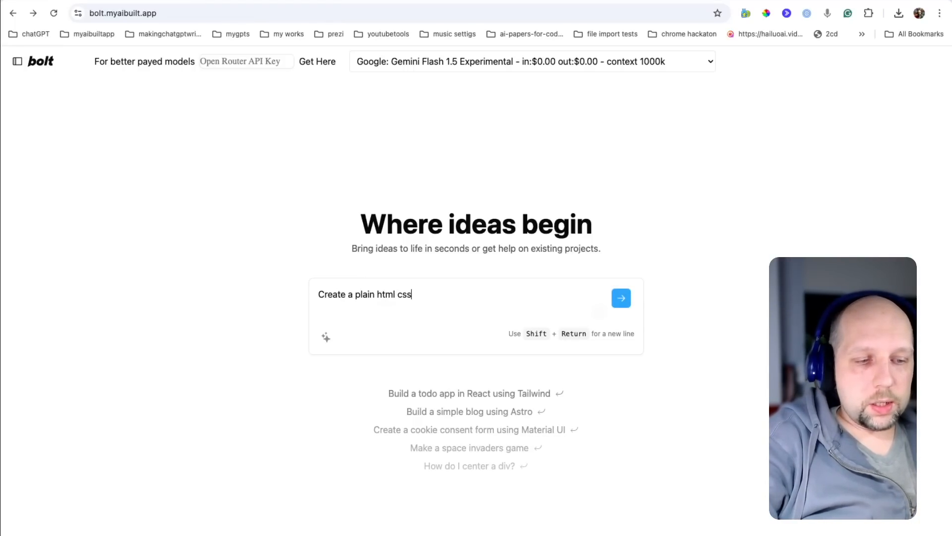
type("landing")
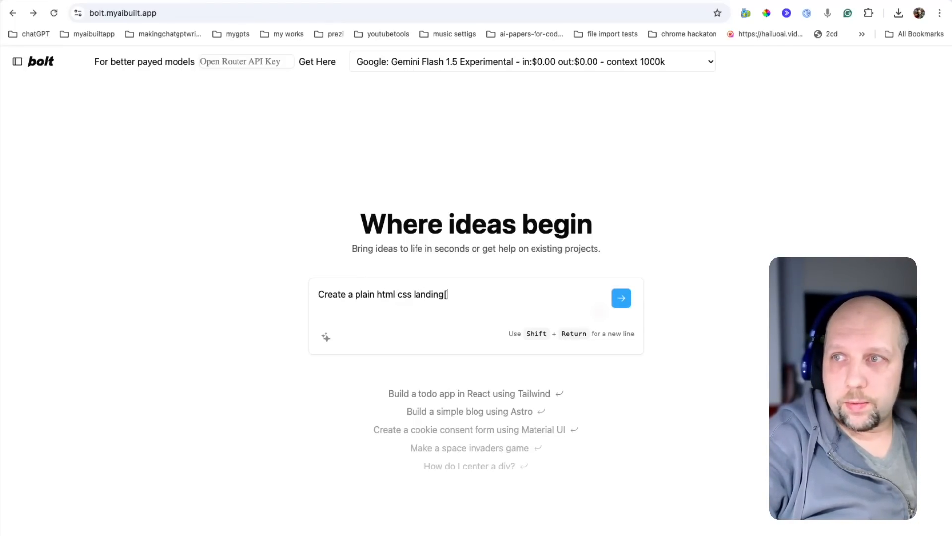
type("page that shows this link a")
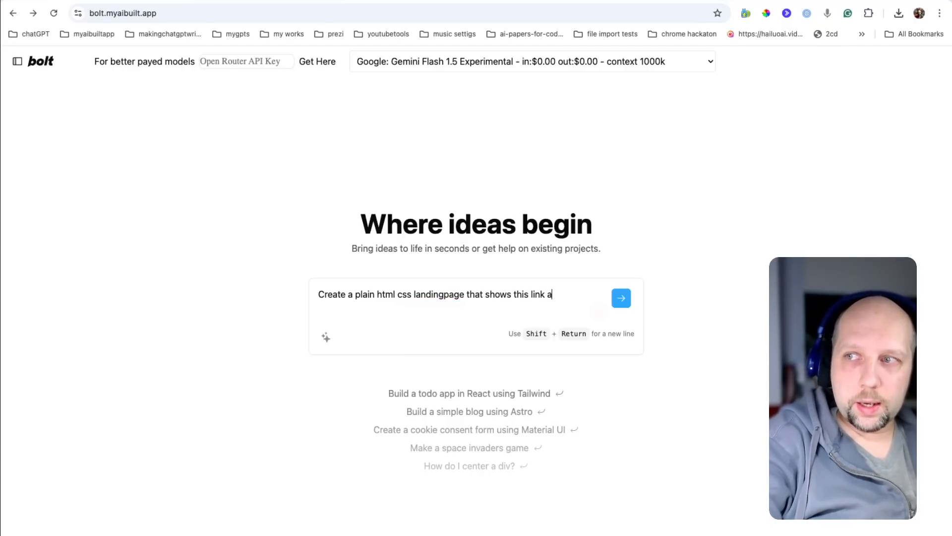
type("s is https://bolt.myaibuilt.app/")
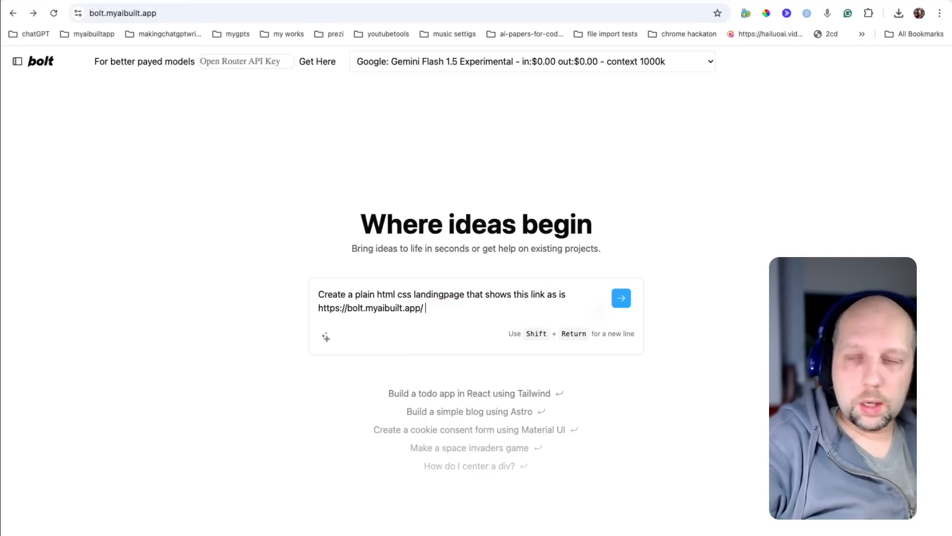
type("in large text that is animated and")
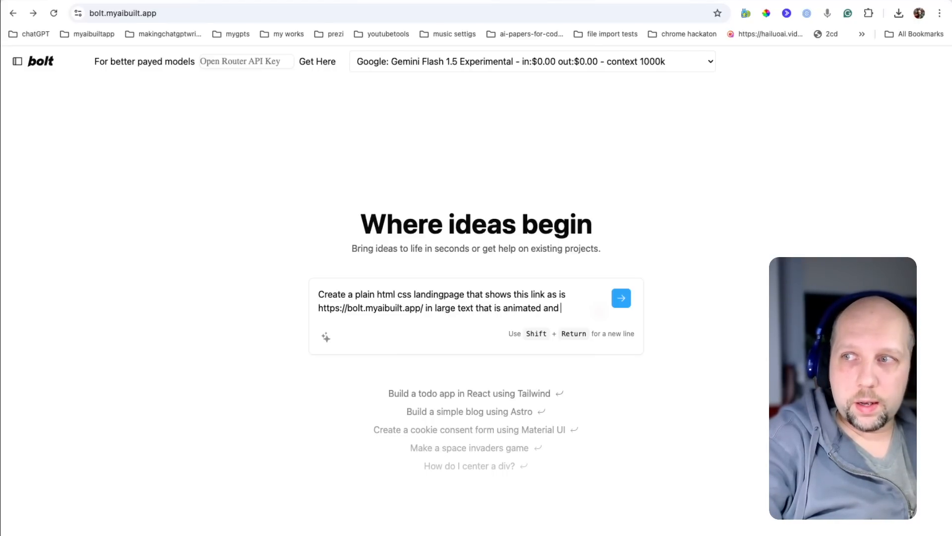
type("fancy")
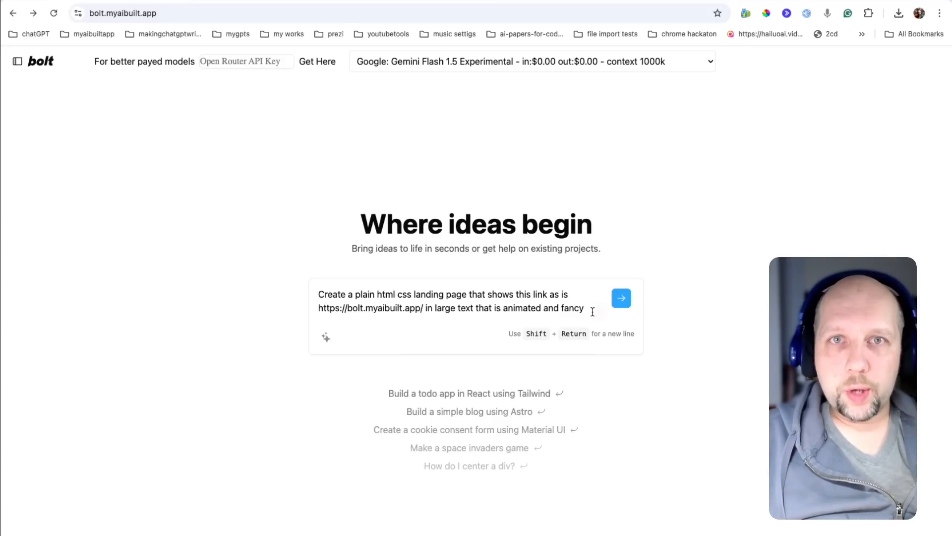
left_click(621, 298)
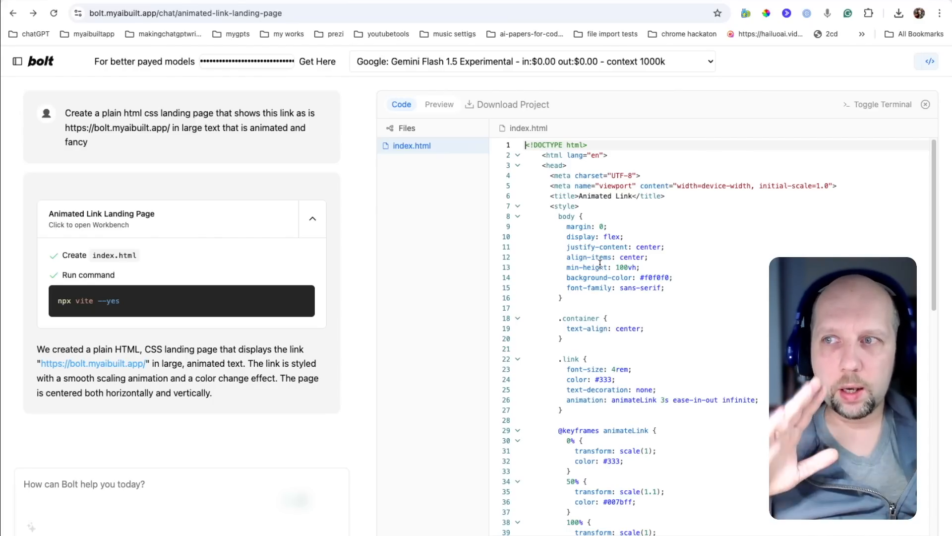
mouse_move(533, 23)
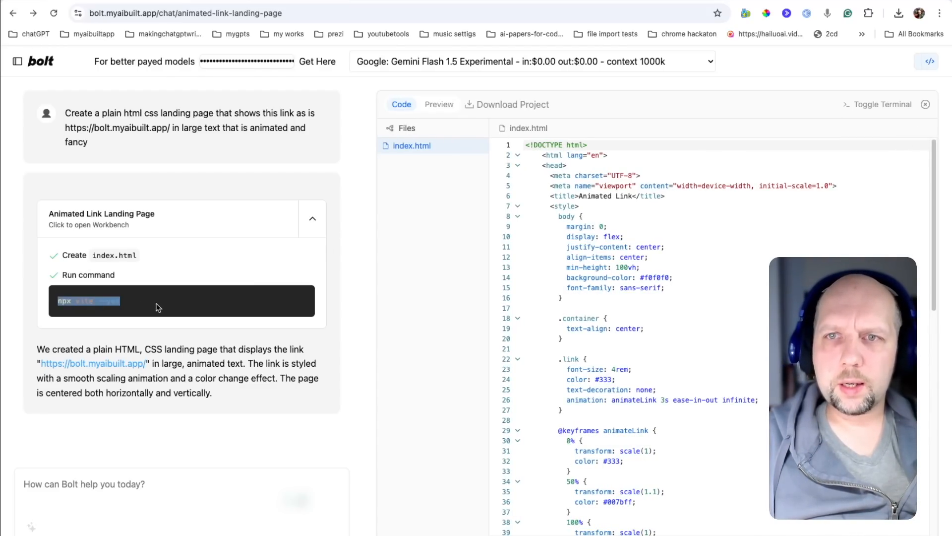
Step: Show the project's terminal beside the generated index.html code
left_click(881, 104)
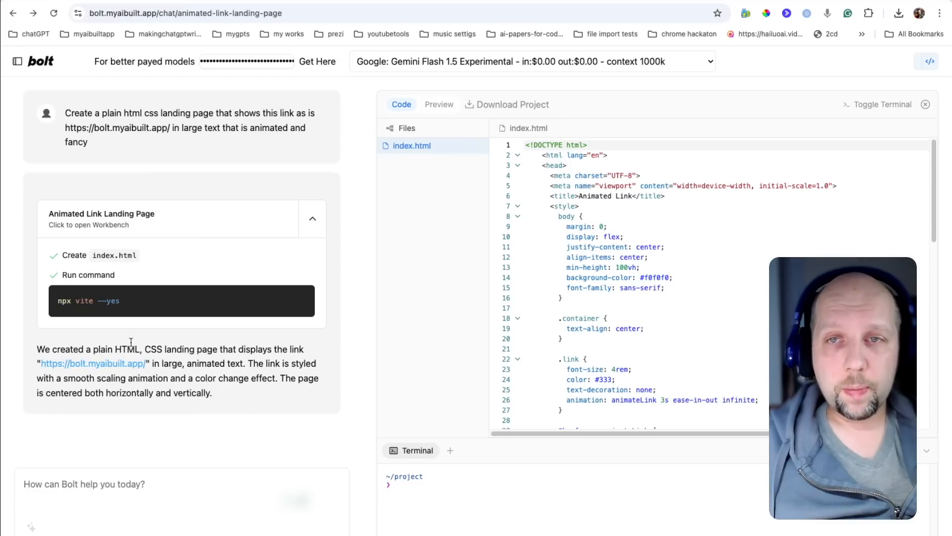
Step: Enlarge the terminal panel to read the npx vite --yes unknown-option error
left_click_drag(56, 301, 106, 301)
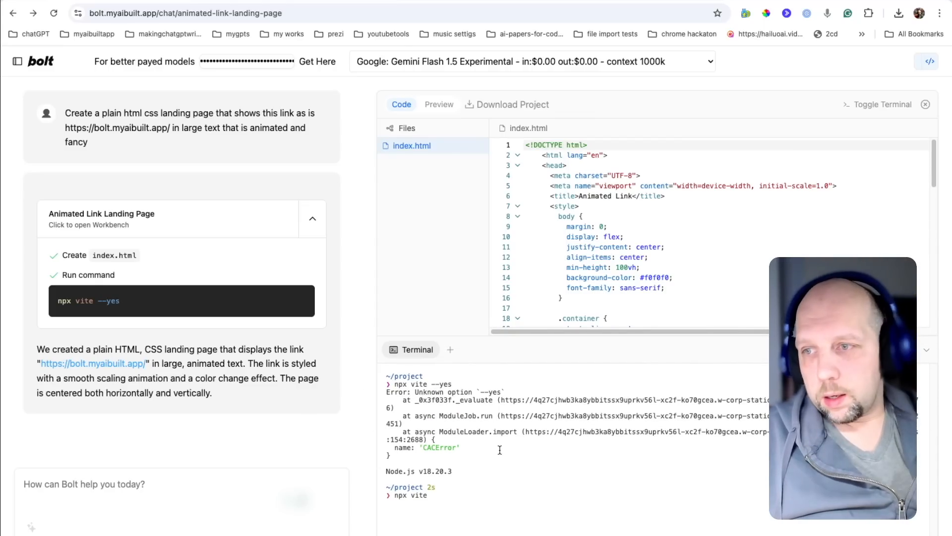
Step: Preview the running landing page with the bolt.myaibuilt.app link in large animated text
left_click(438, 104)
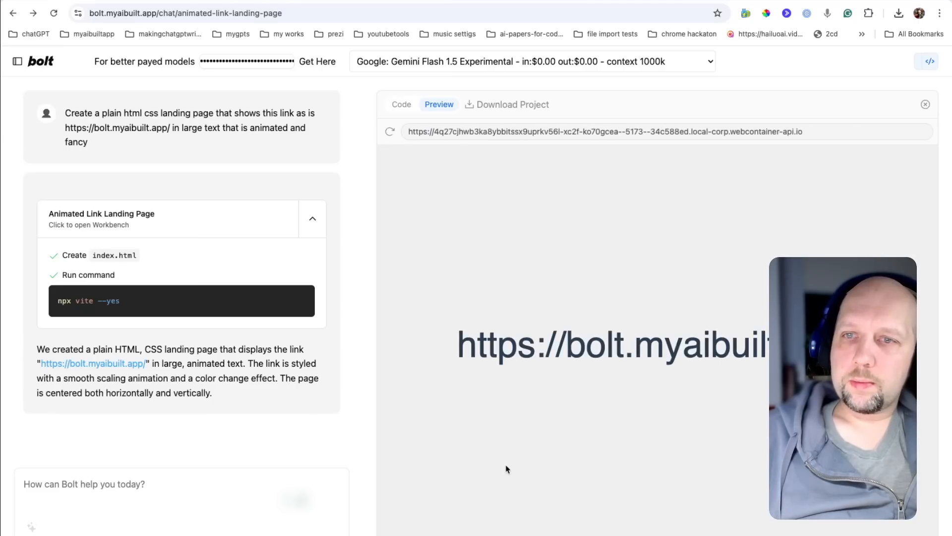
mouse_move(578, 385)
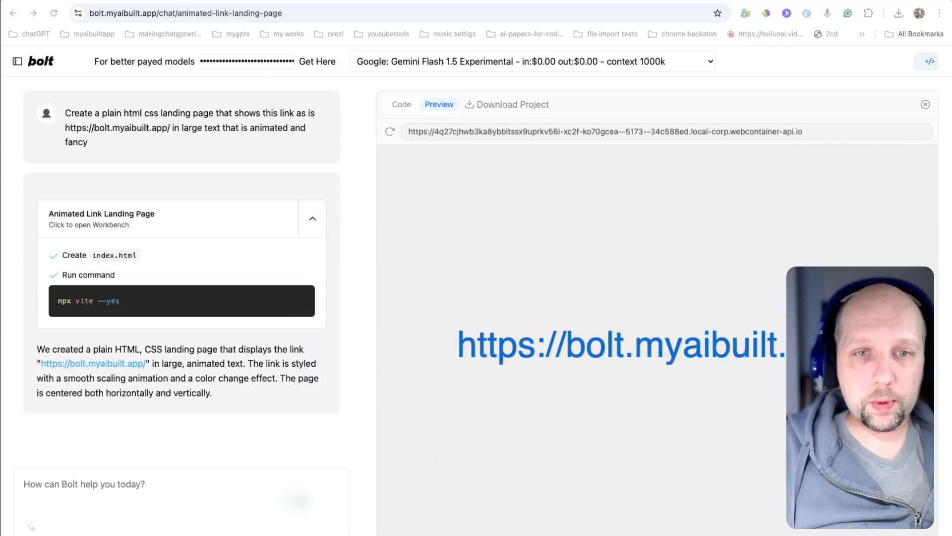
Step: Return to the Code view and download the whole project as a zip file
left_click(401, 104)
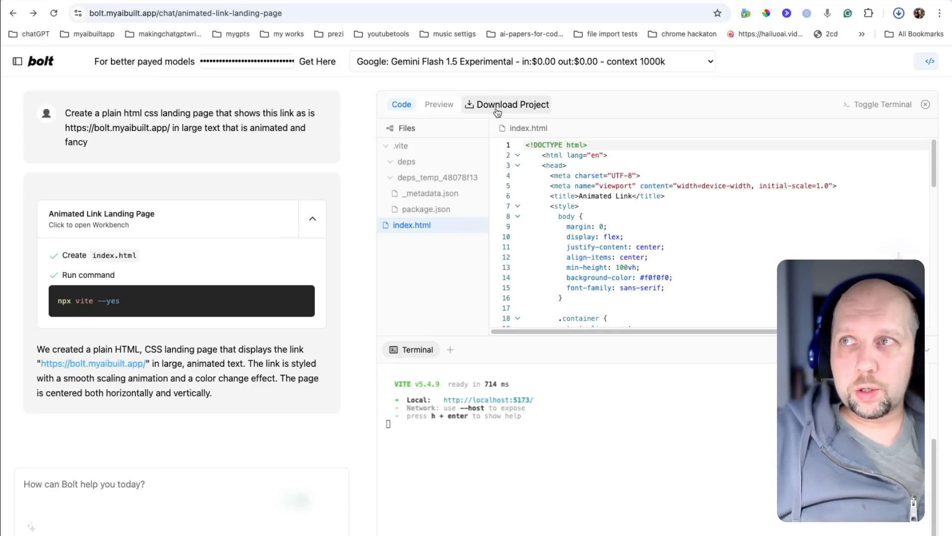
left_click(512, 104)
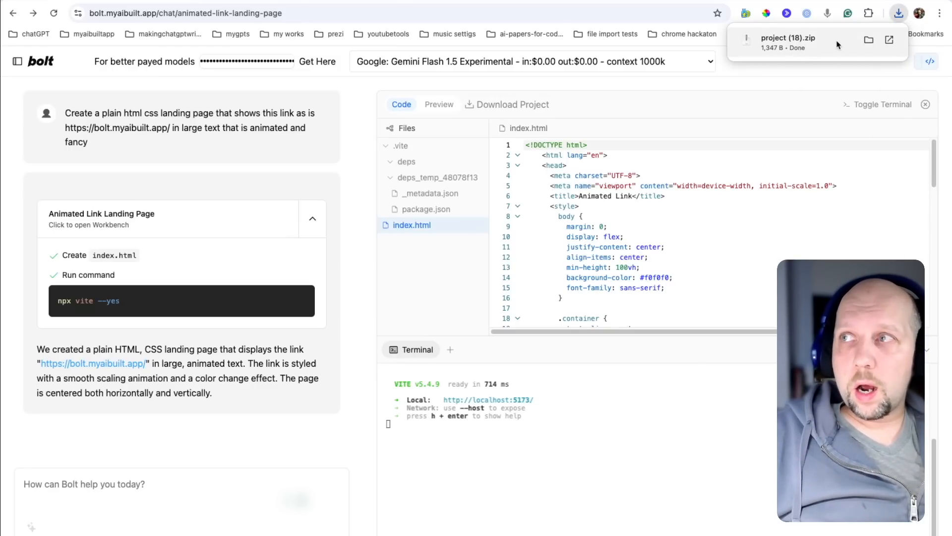
Step: In Downloads, enter the project (18) folder and launch its index.html landing page
left_click(868, 40)
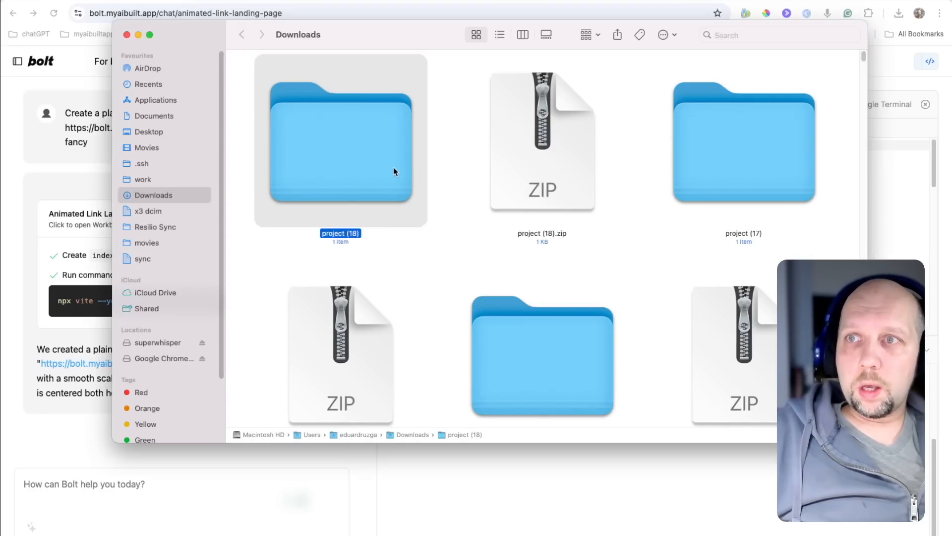
double_click(340, 140)
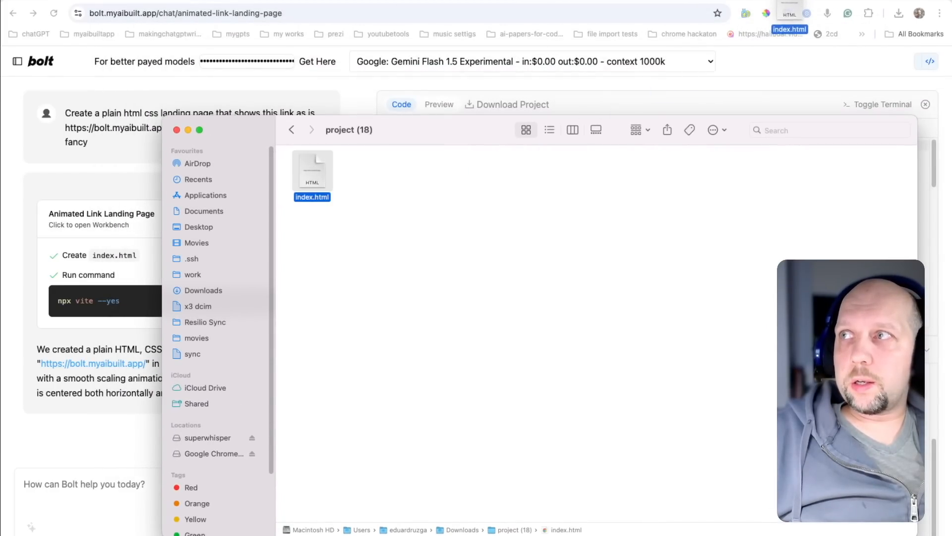
double_click(311, 169)
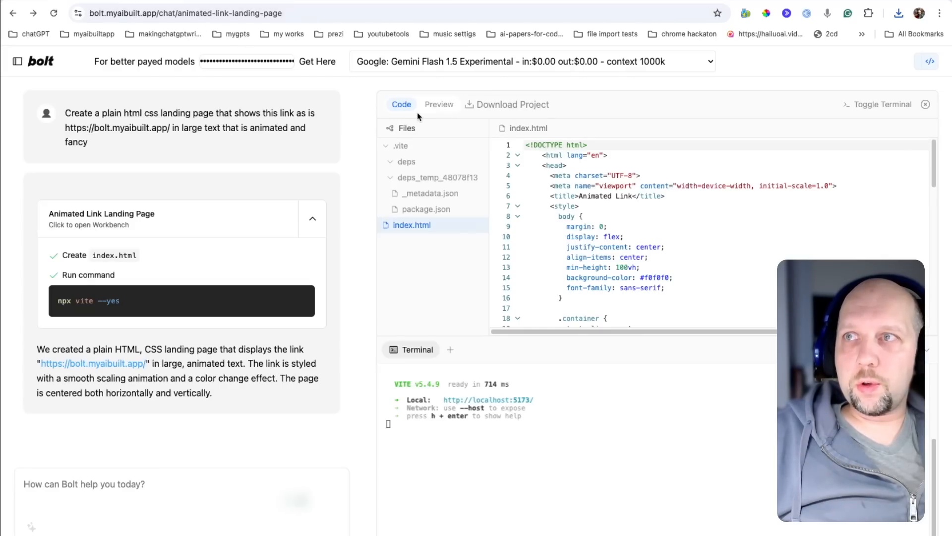
left_click(439, 104)
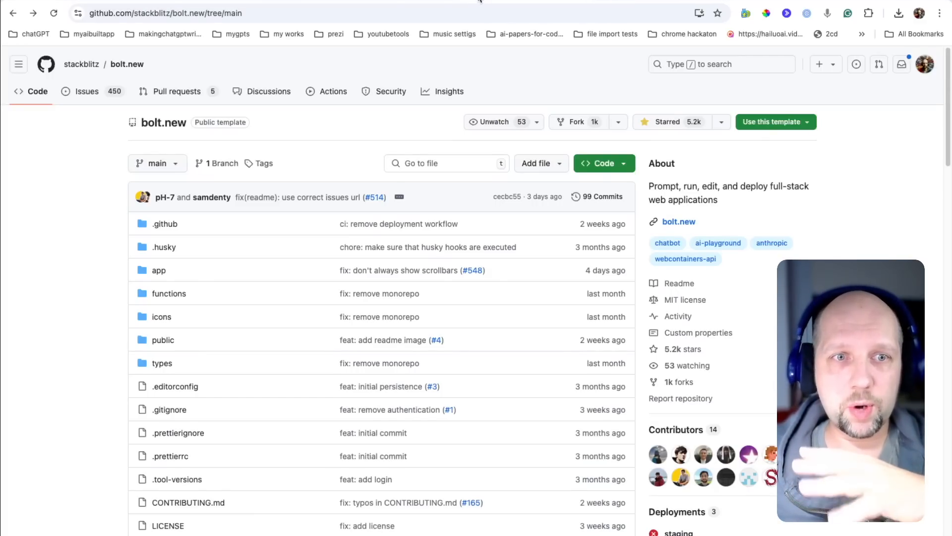
mouse_move(721, 407)
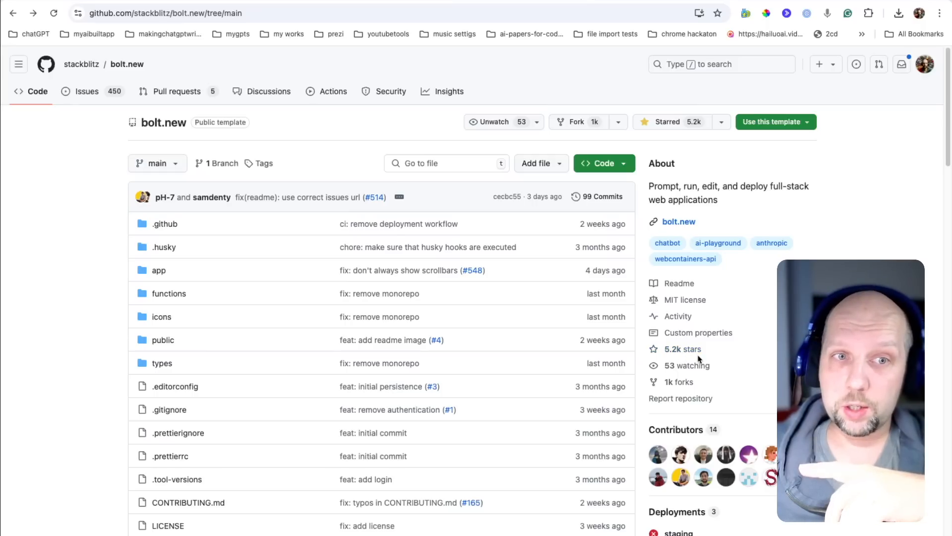
mouse_move(672, 382)
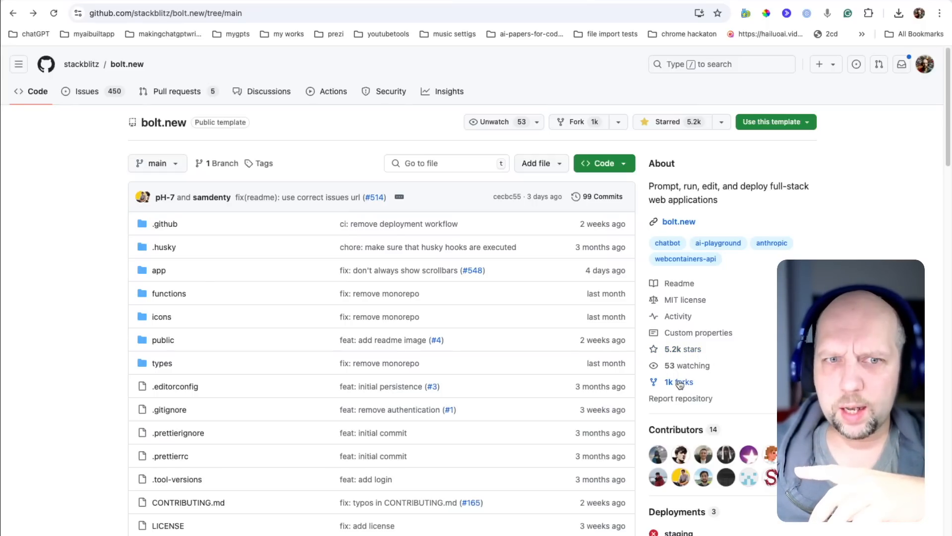
Step: Show the forks list of the stackblitz bolt.new repository from its '1k forks' sidebar link
left_click(679, 382)
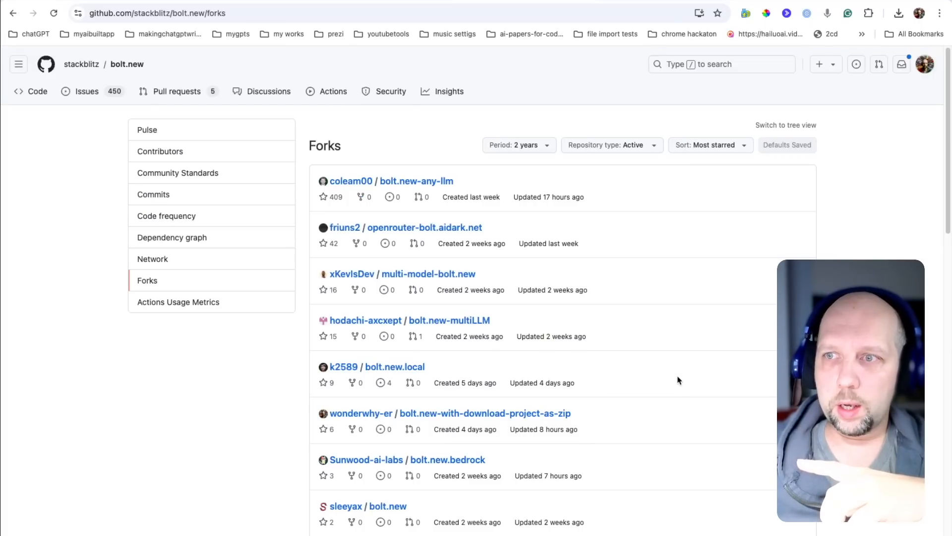
mouse_move(504, 190)
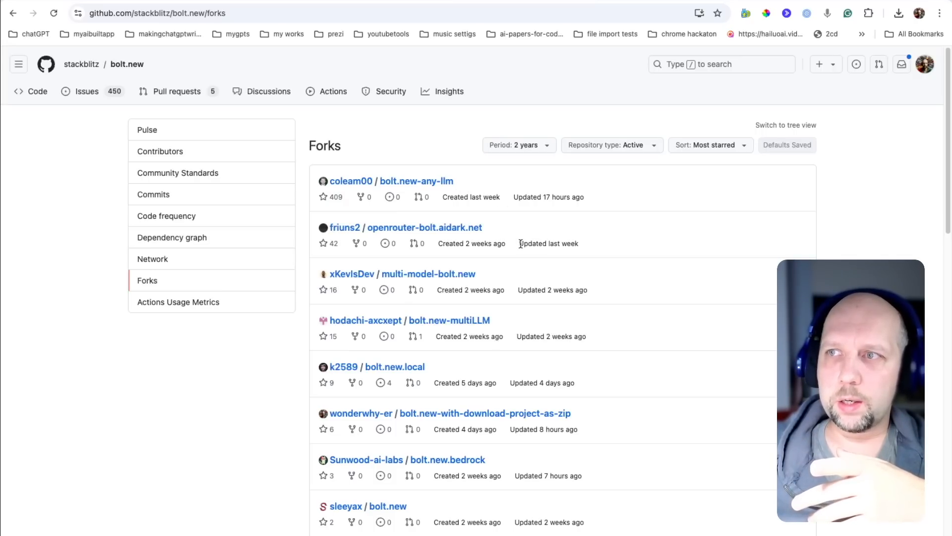
mouse_move(494, 243)
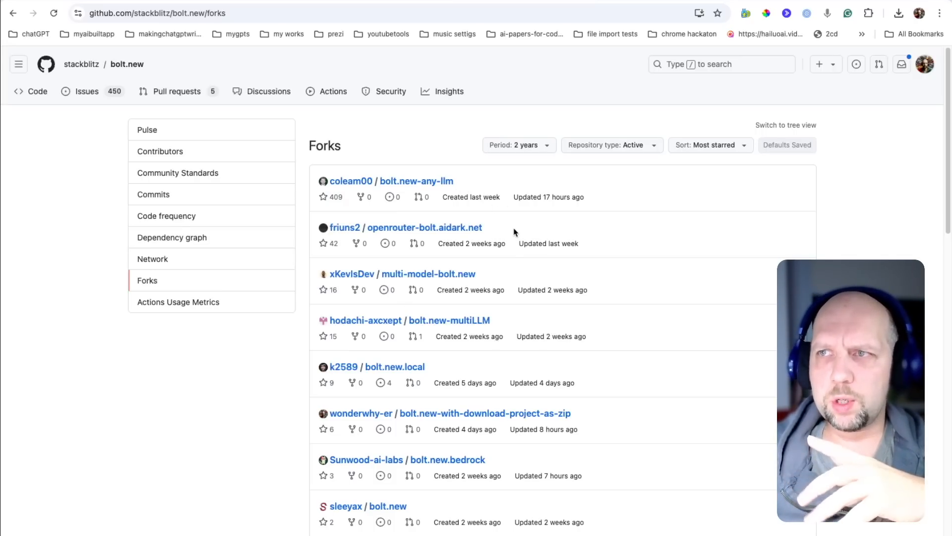
mouse_move(479, 186)
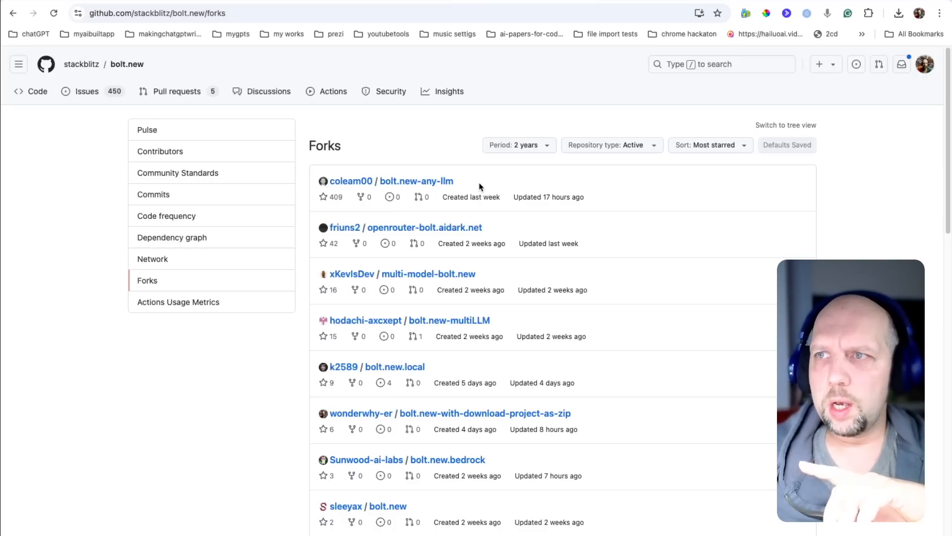
mouse_move(541, 281)
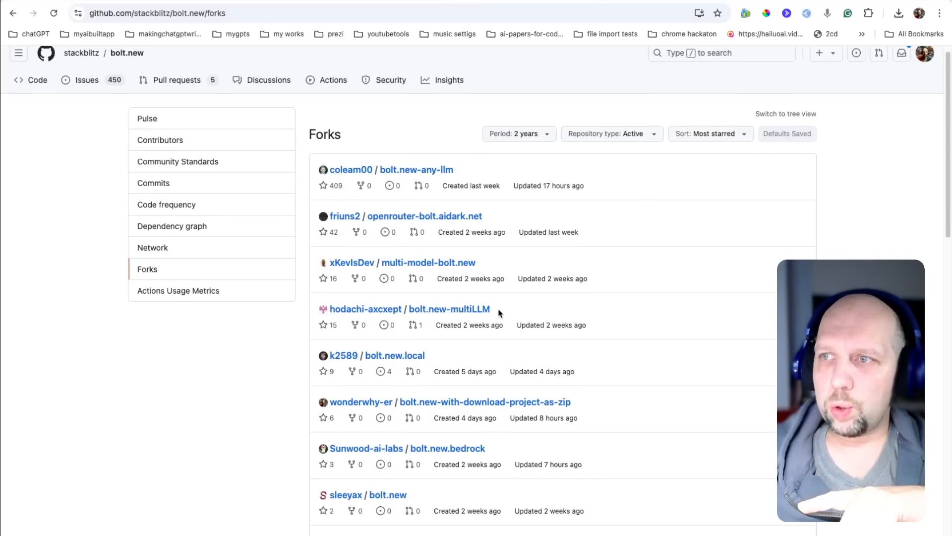
scroll("down", 3)
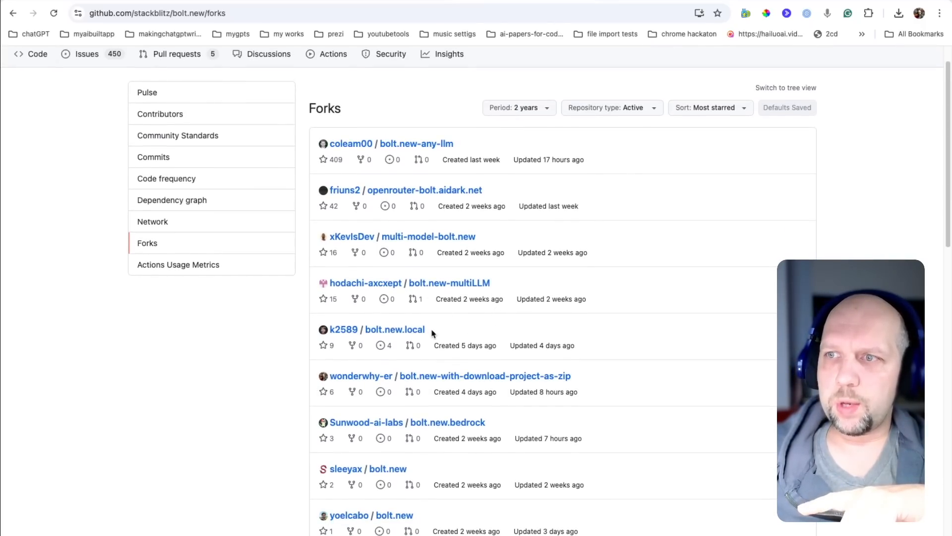
scroll("down", 3)
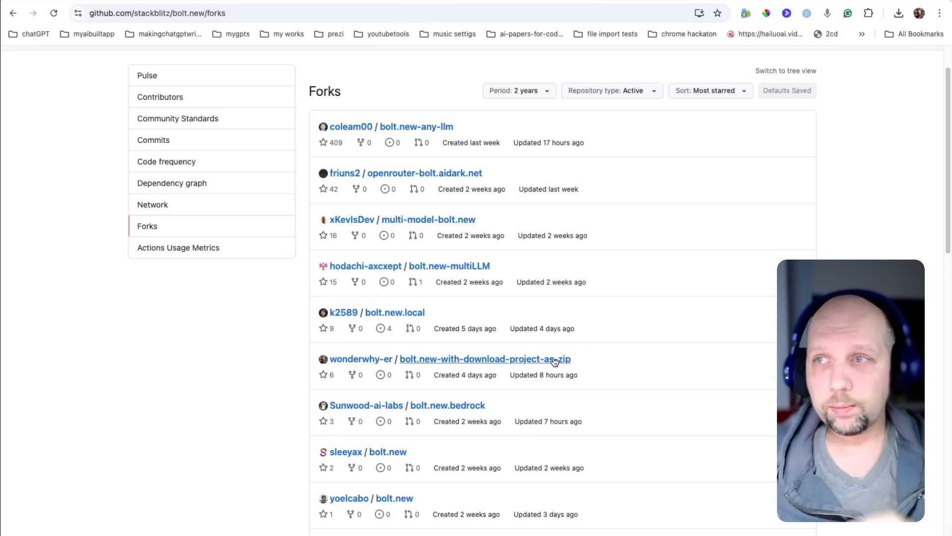
scroll("down", 3)
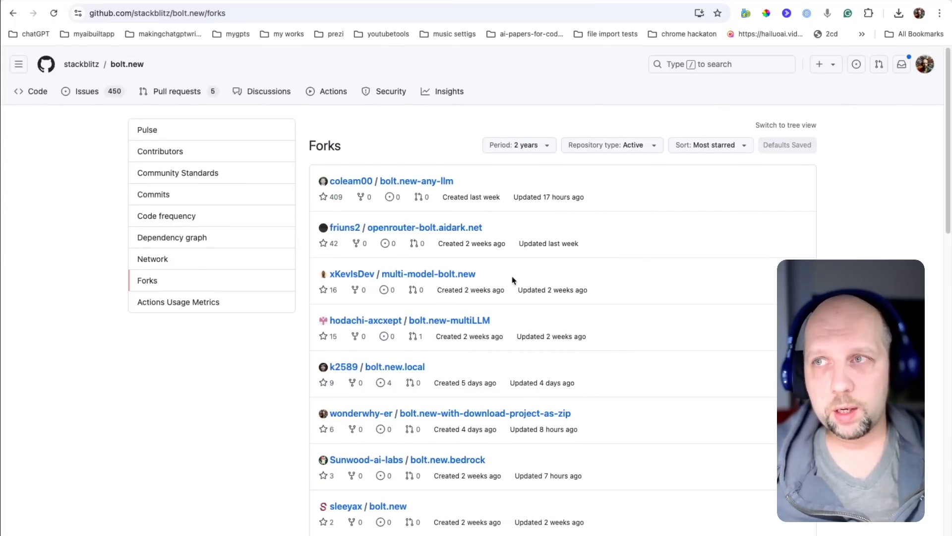
mouse_move(641, 241)
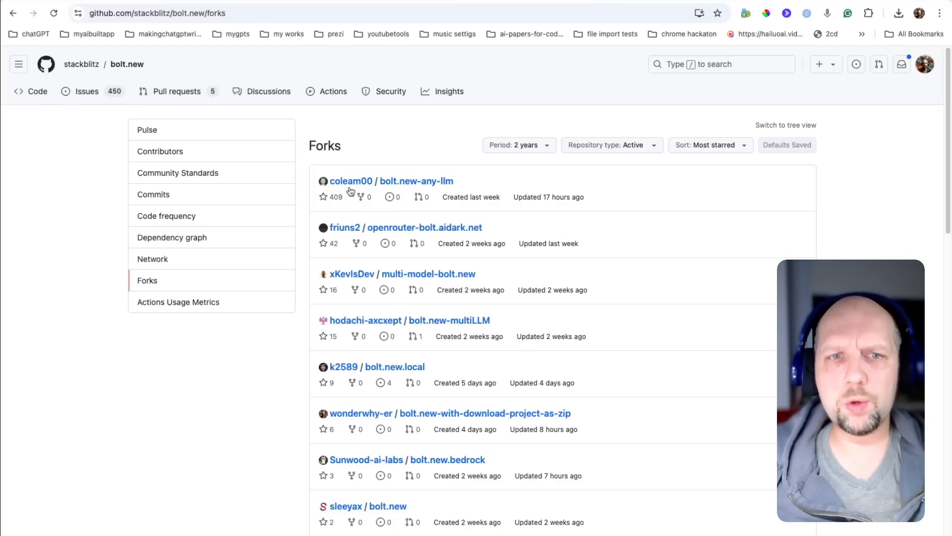
mouse_move(619, 230)
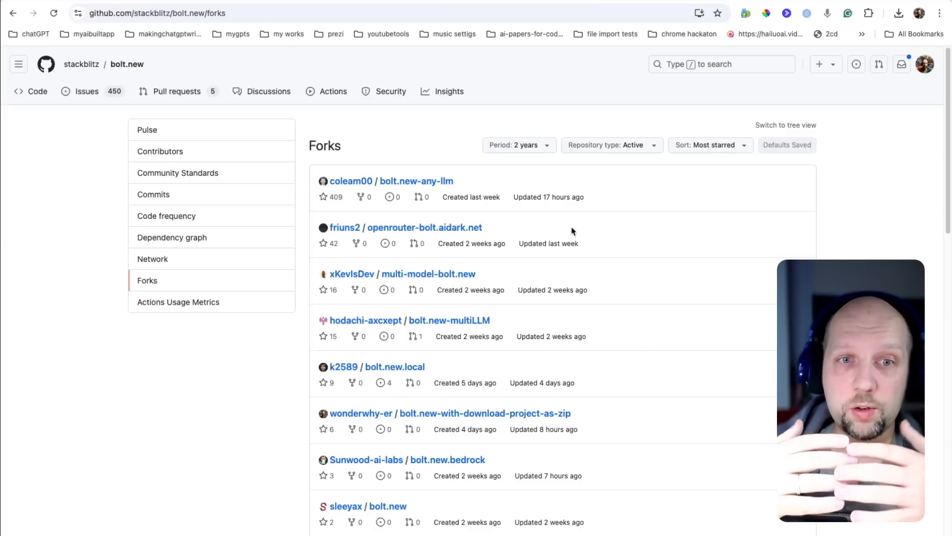
scroll("down", 3)
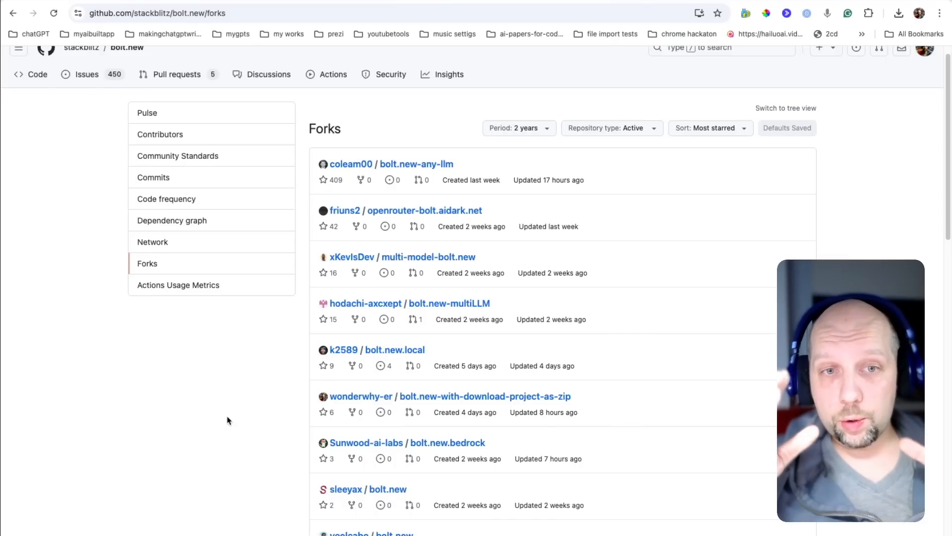
mouse_move(162, 415)
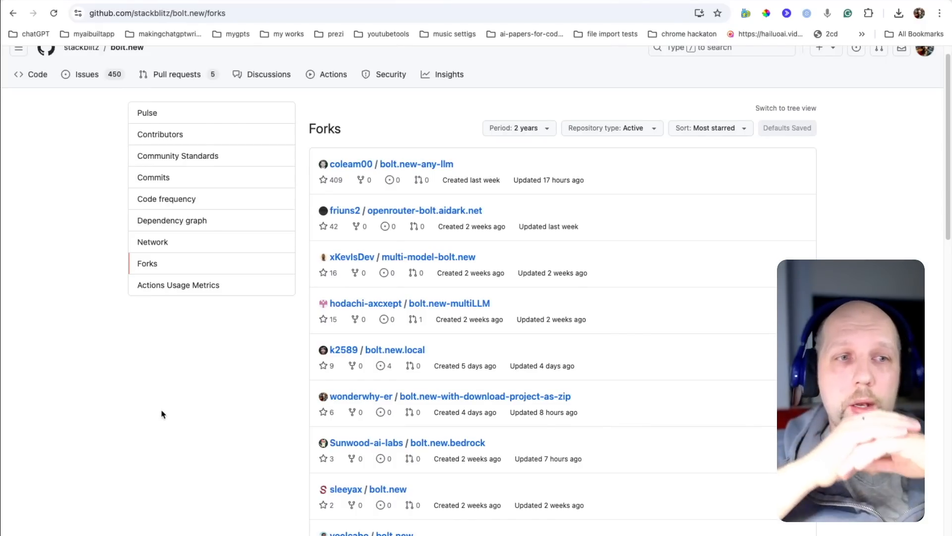